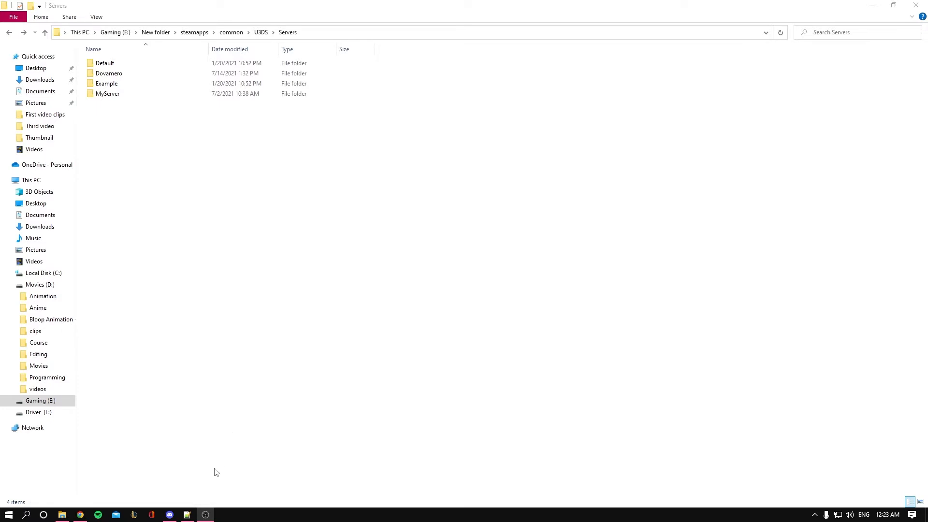
# Enter the Dovamero server folder and bring up the context menu for its Config.json
pyautogui.click(107, 83)
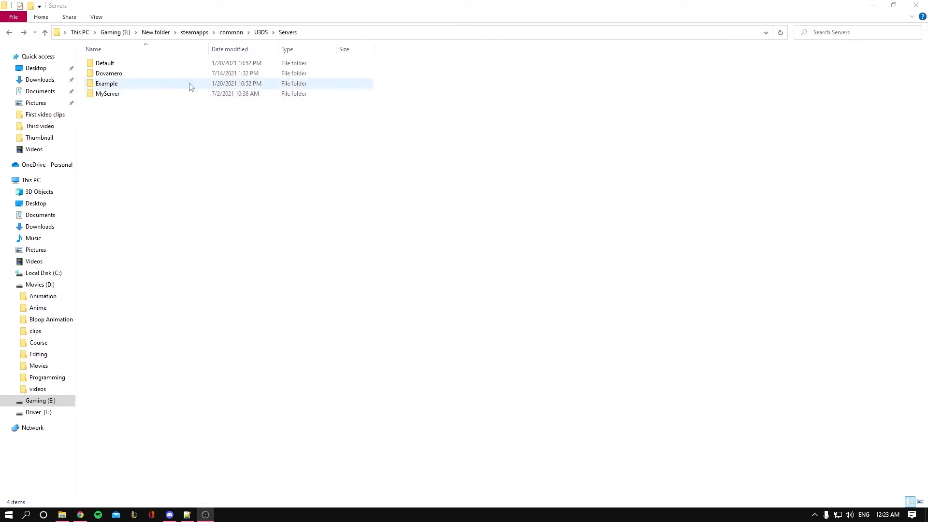
pyautogui.doubleClick(109, 73)
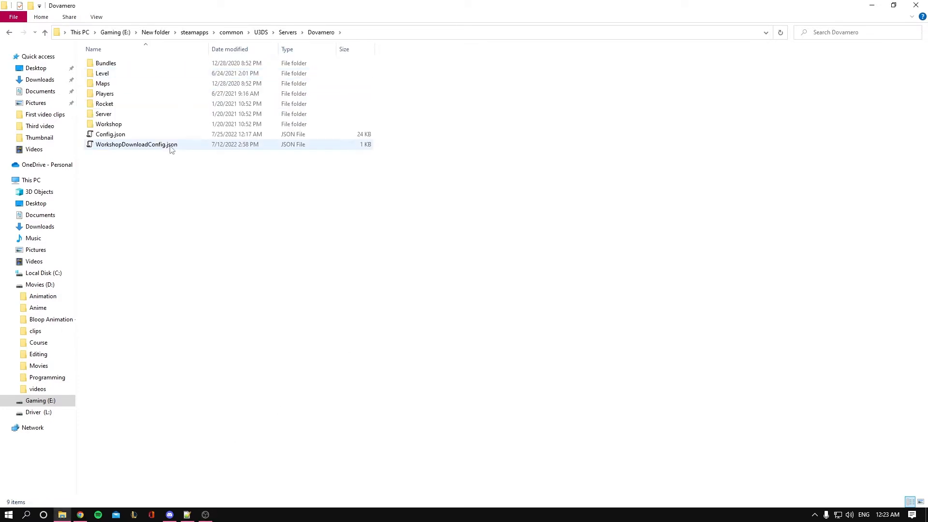
pyautogui.rightClick(111, 134)
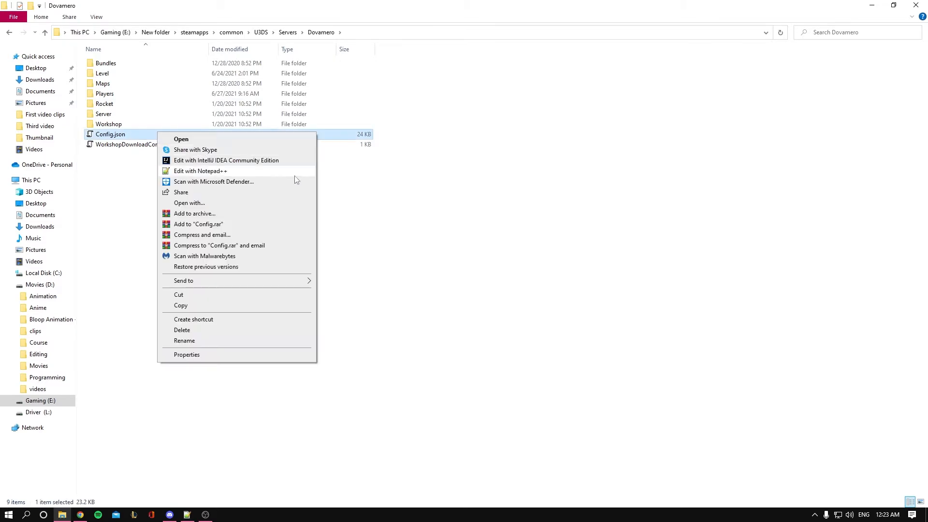
# Edit Config.json in Notepad++ and locate the Items block's Respawn_Time and Quality_Full_Chance values
pyautogui.click(200, 171)
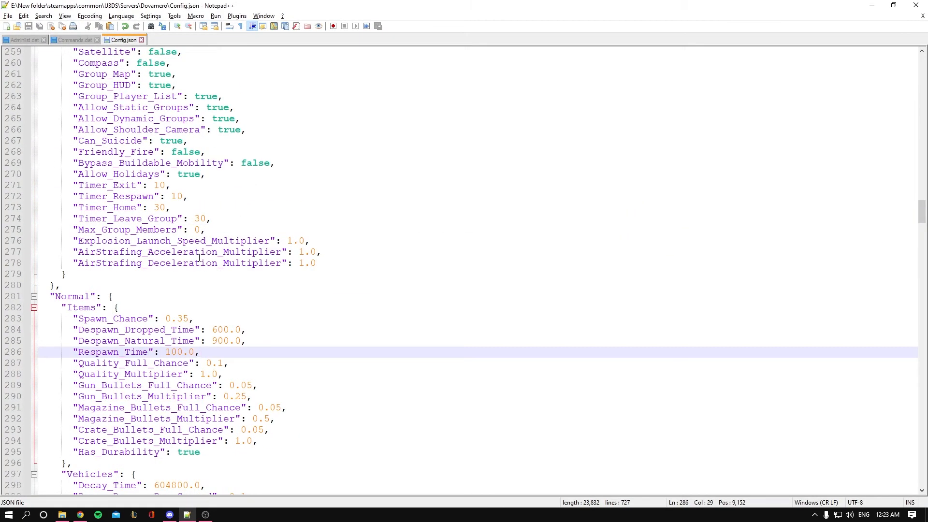
pyautogui.scroll(-3)
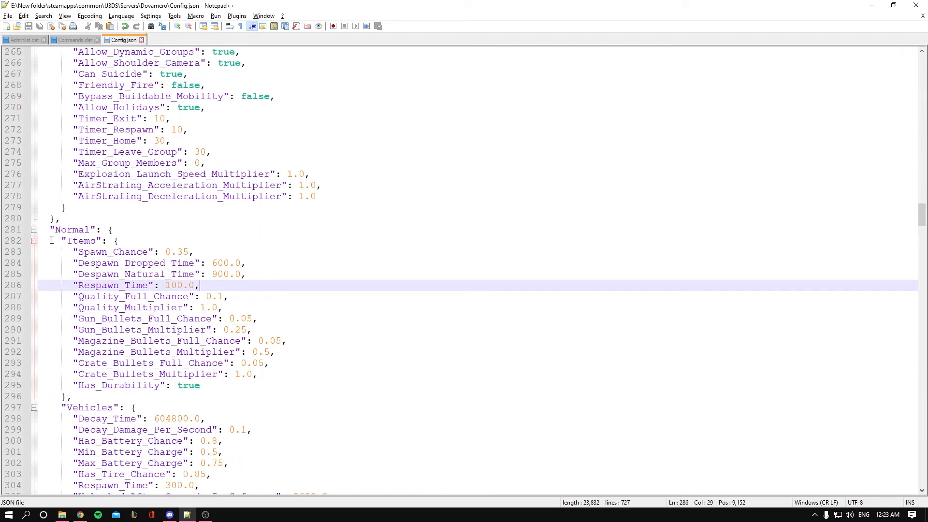
pyautogui.click(246, 263)
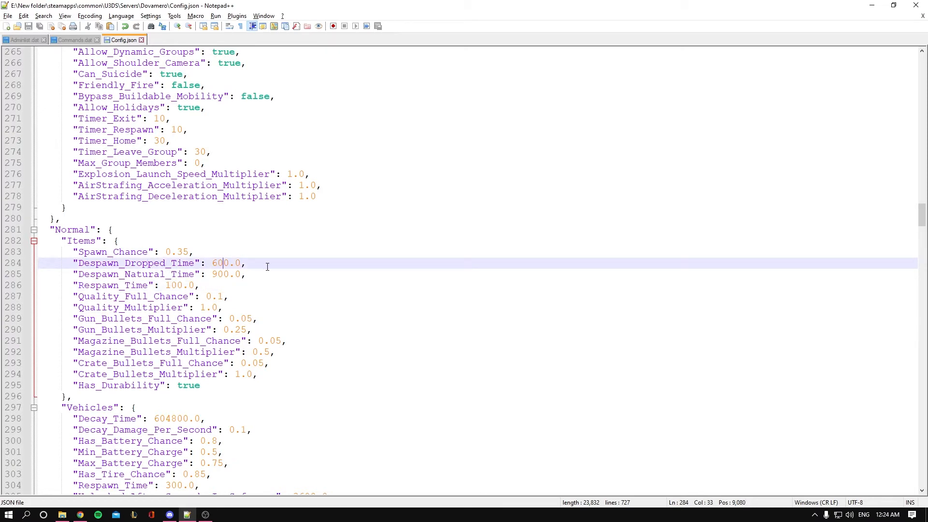
pyautogui.click(207, 296)
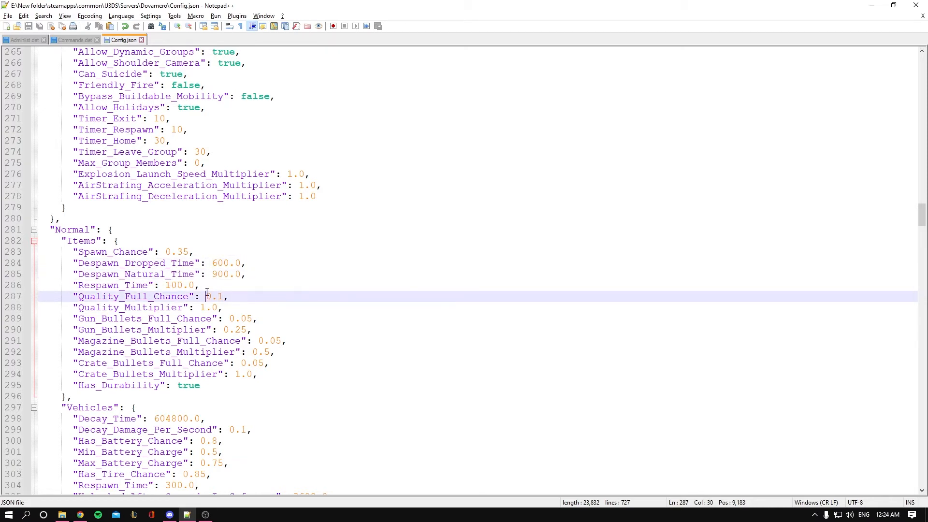
pyautogui.click(153, 263)
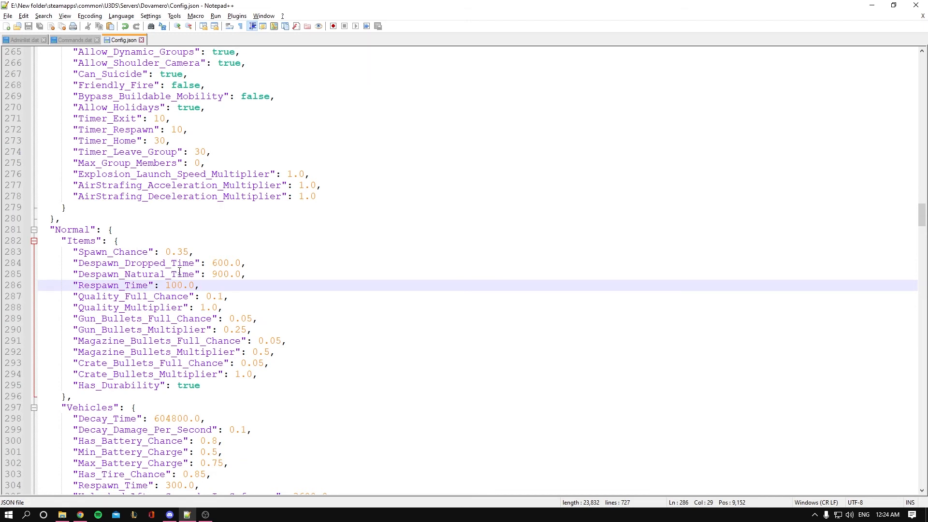
# Select the Despawn_Natural_Time value 900 so it is ready to be changed
pyautogui.click(245, 274)
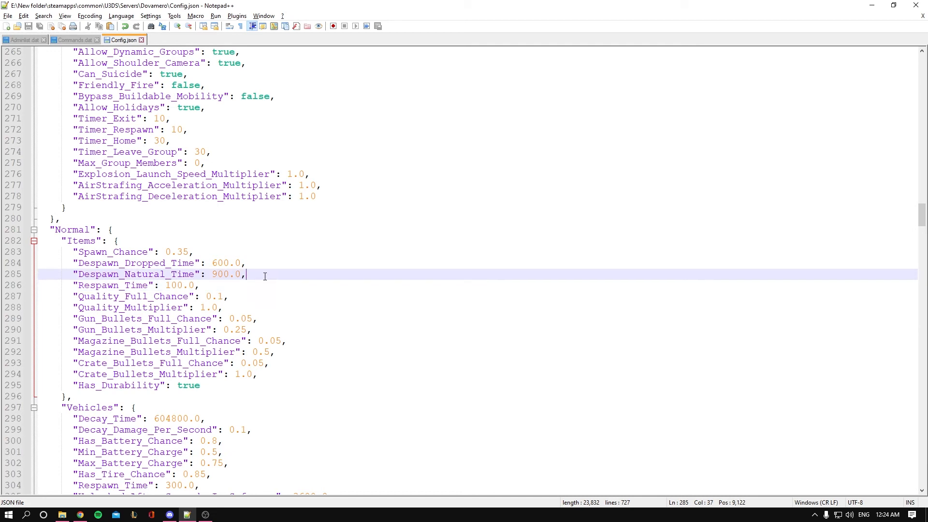
pyautogui.click(273, 274)
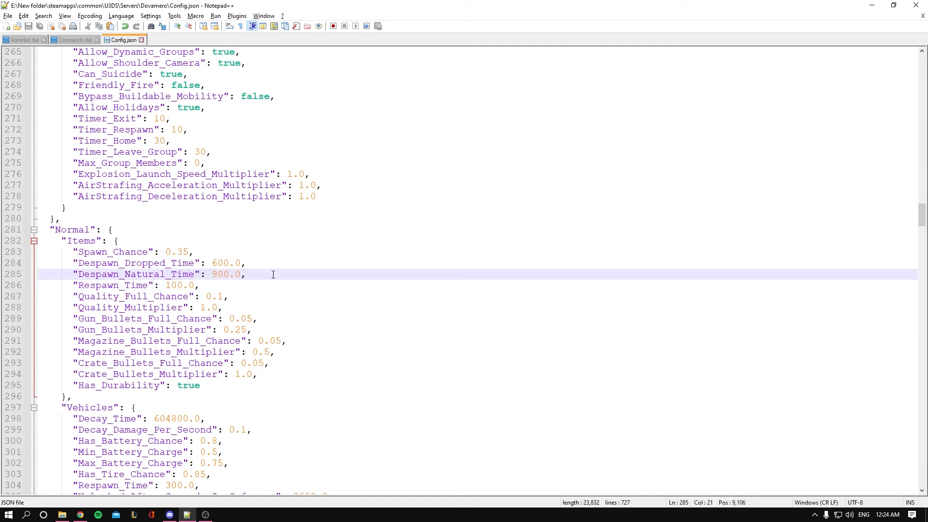
pyautogui.doubleClick(220, 274)
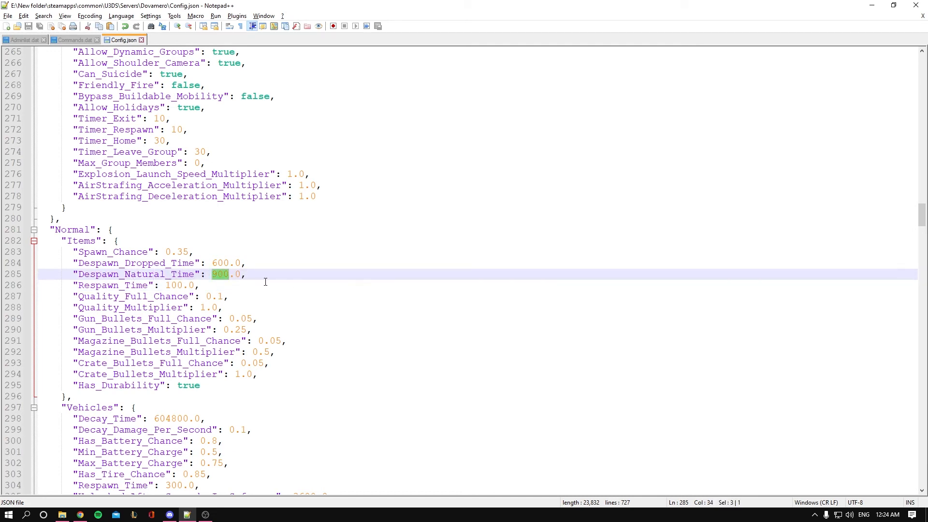